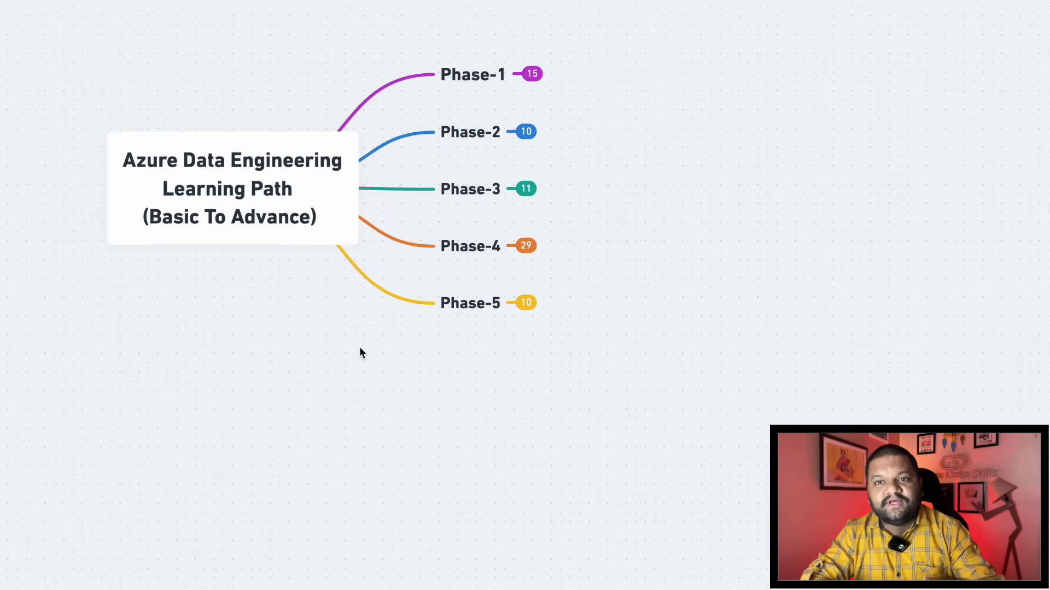
Switch from the Whimsical mind map to the growdataskills.com page in Chrome.
left_click(531, 74)
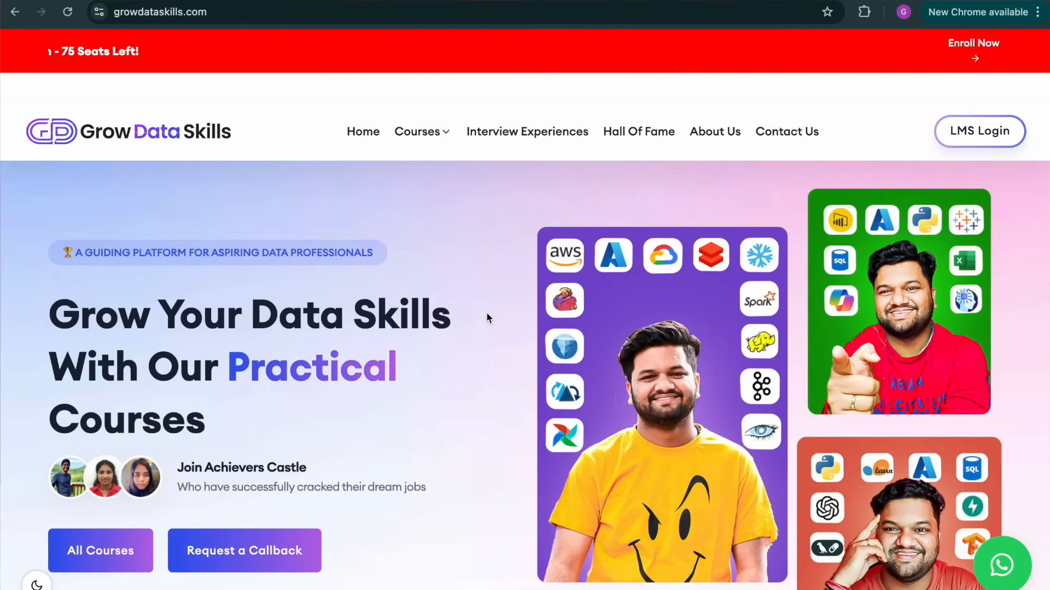
Scroll the Azure Data Engineering 5.0 Bootcamp page down to its tech stack section.
scroll("down", 3)
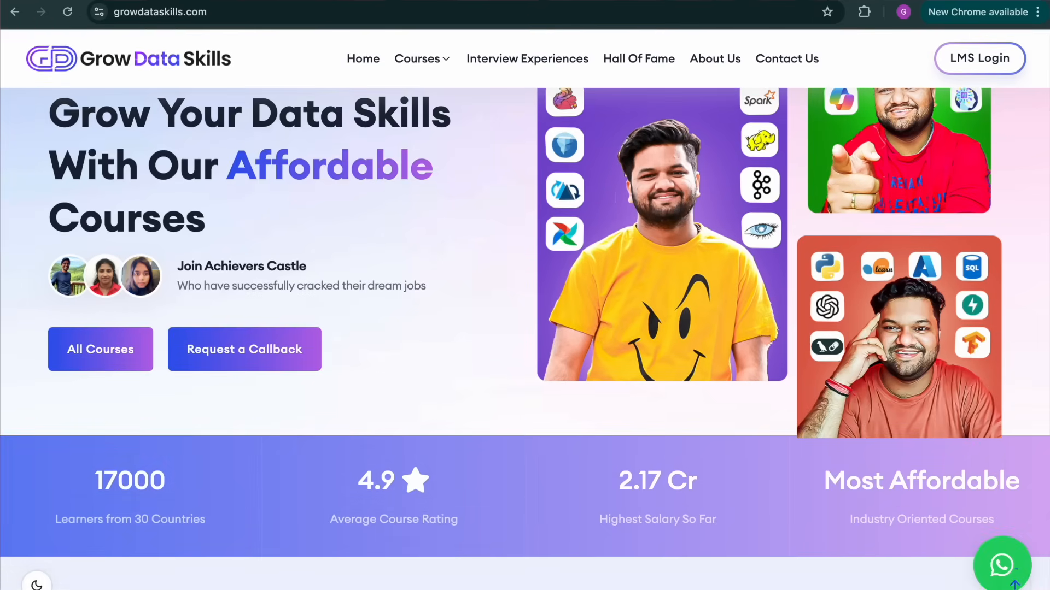
scroll("down", 3)
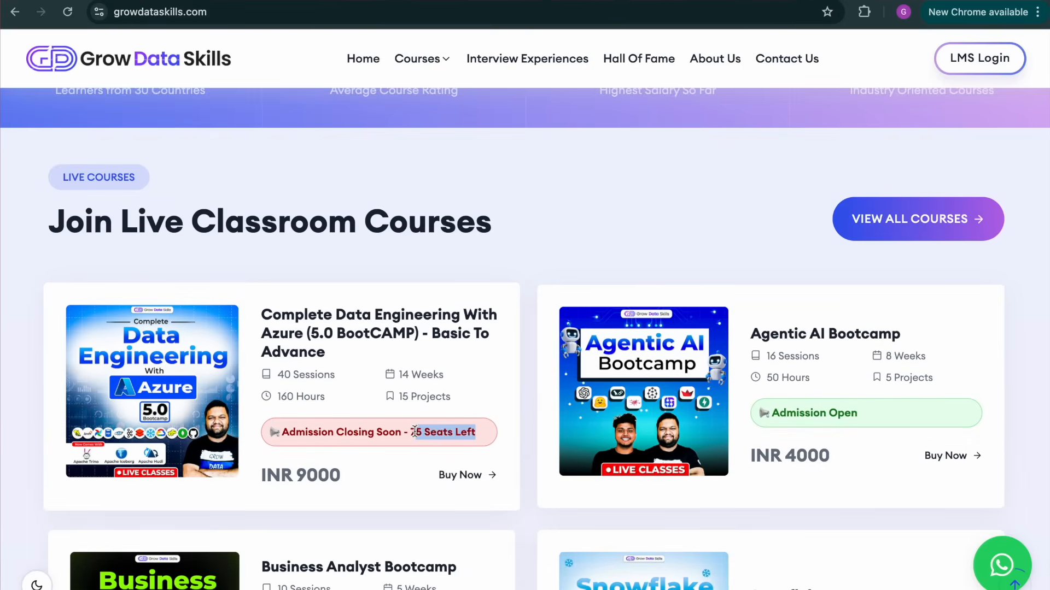
mouse_move(292, 333)
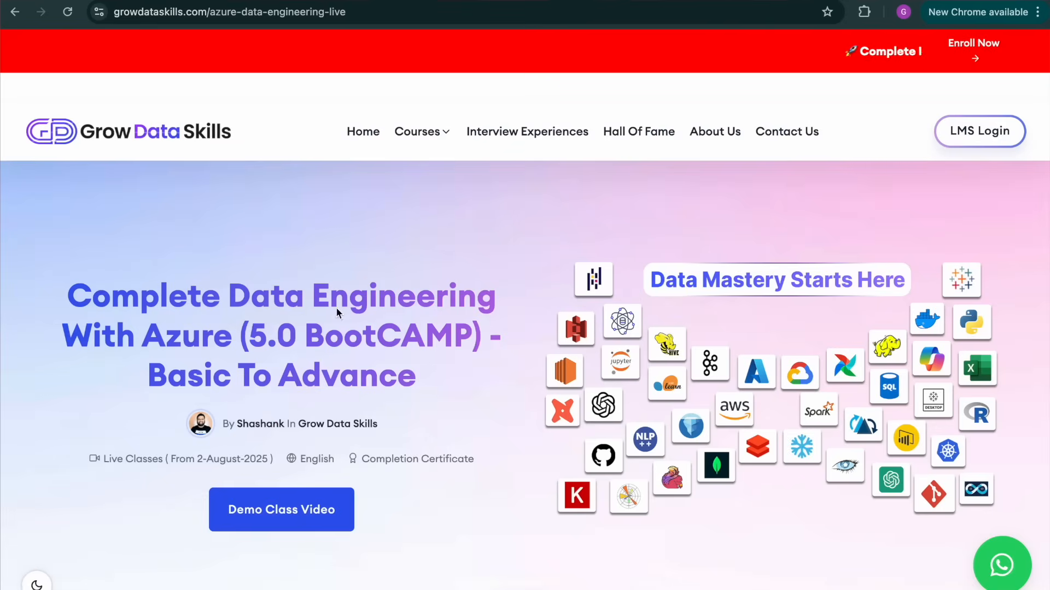
mouse_move(461, 533)
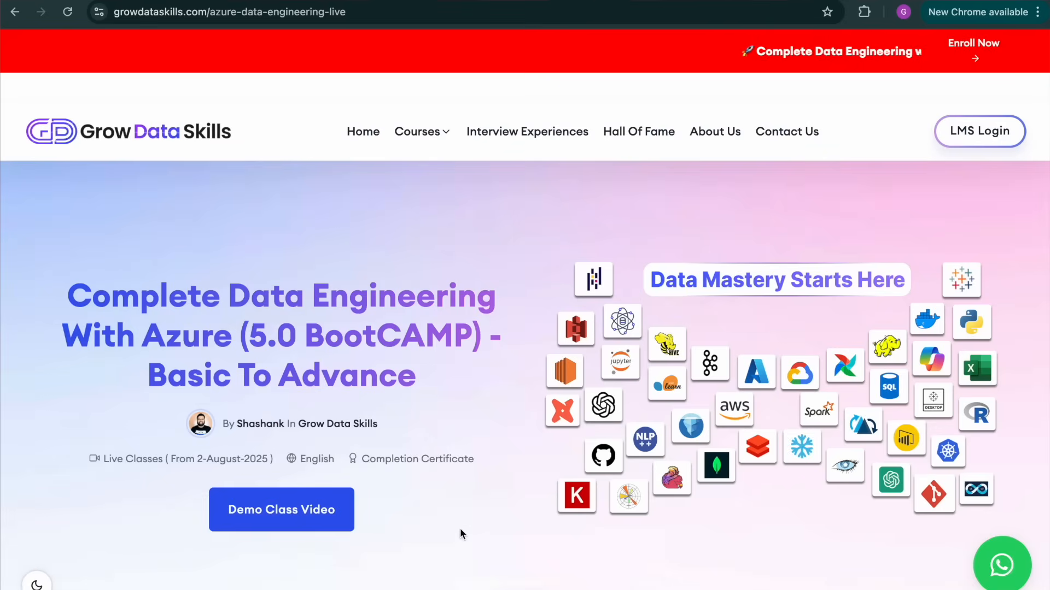
scroll("down", 3)
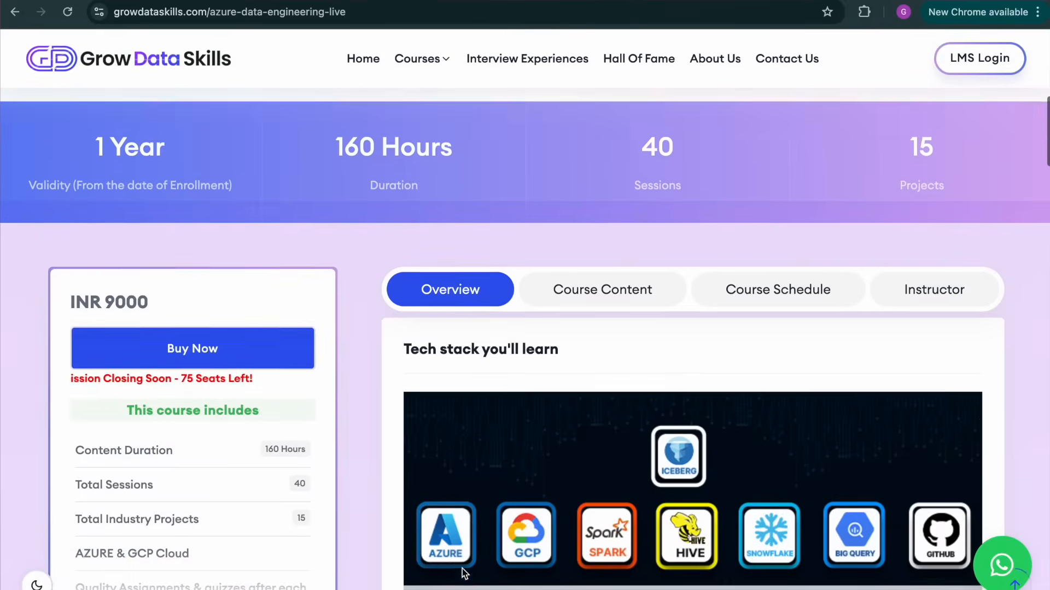
scroll("down", 3)
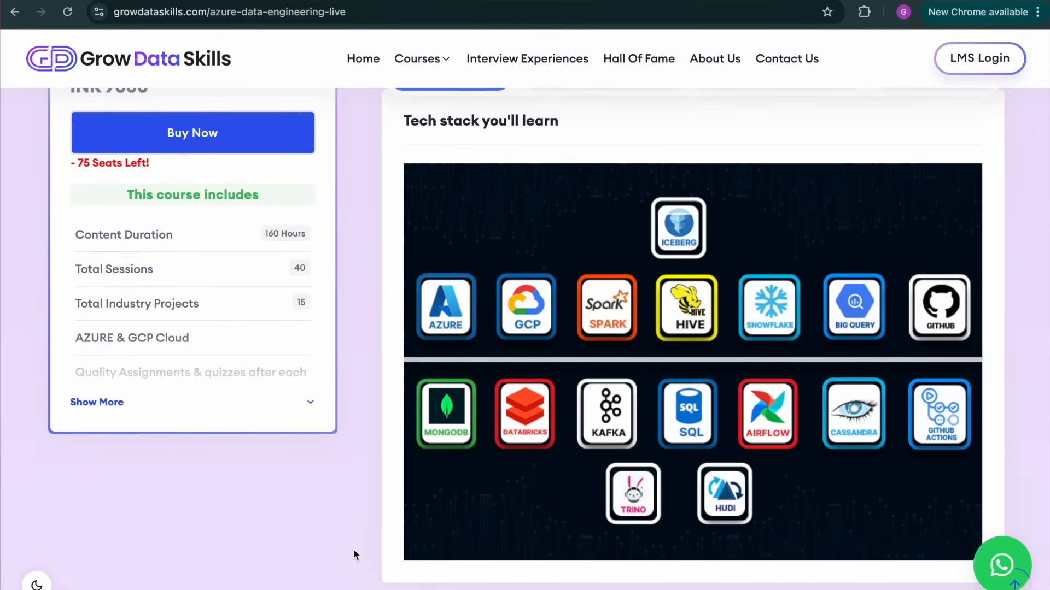
scroll("down", 3)
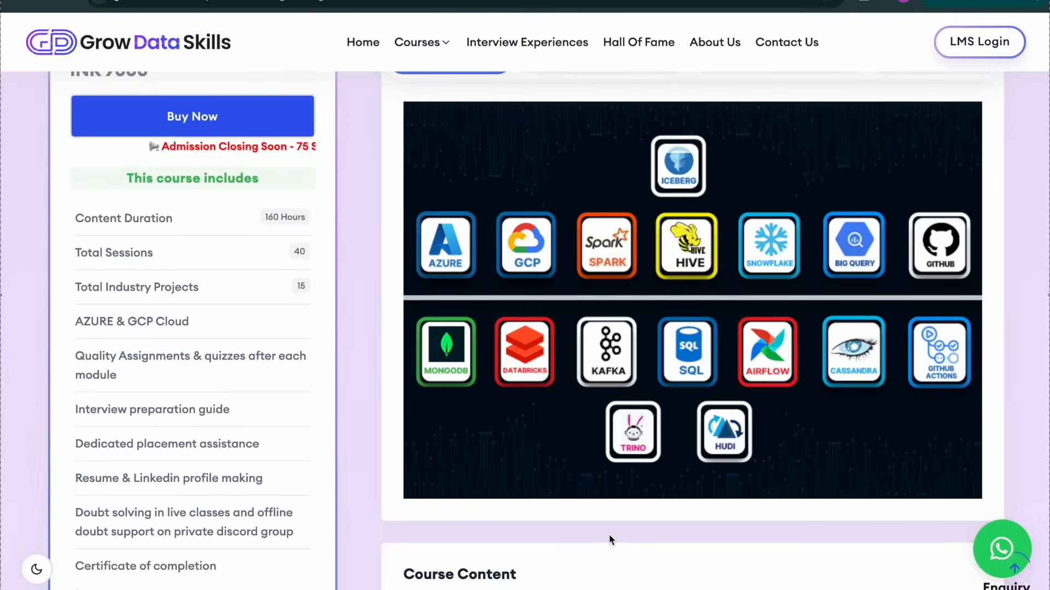
Scroll to Course Content and expand Module 10 - AZURE Cloud.
scroll("down", 3)
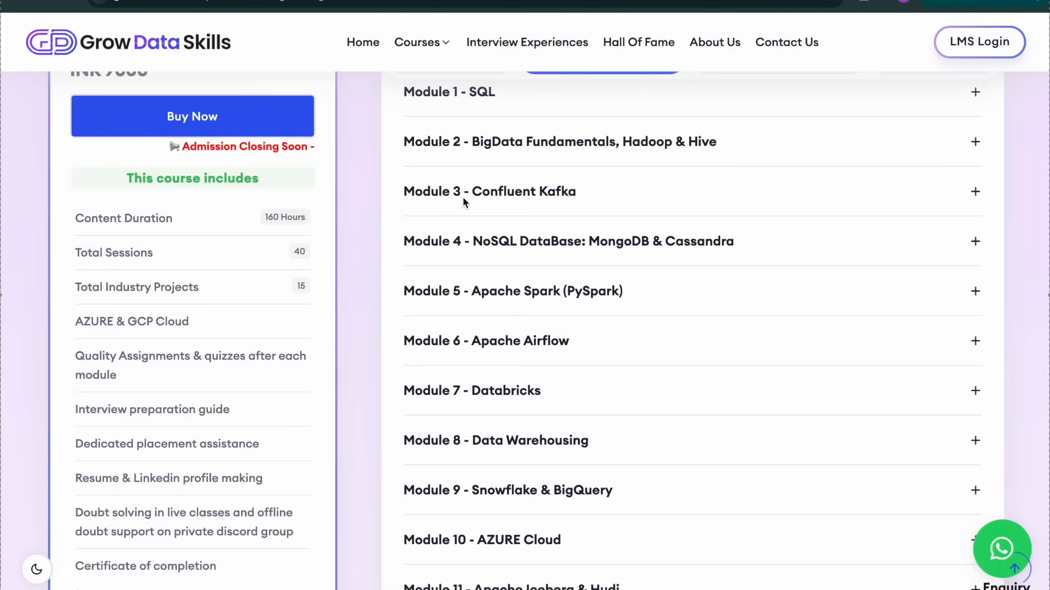
mouse_move(575, 177)
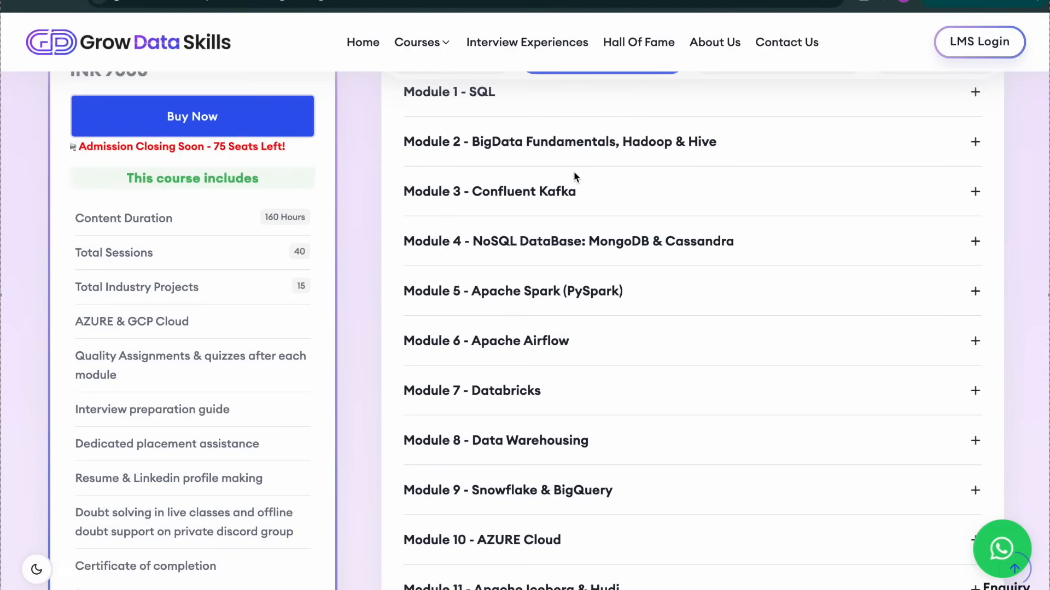
scroll("down", 3)
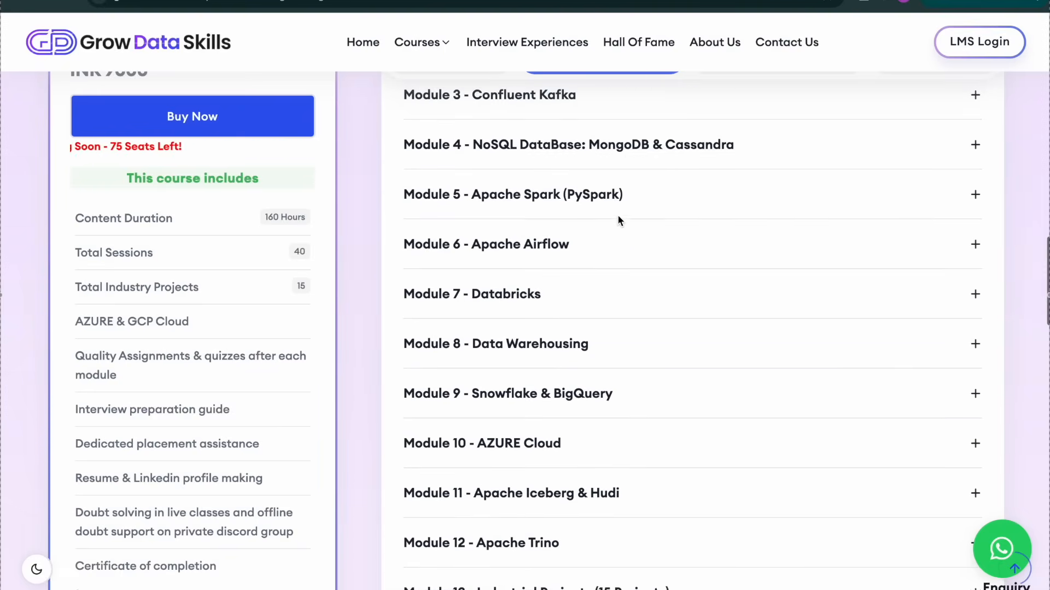
scroll("down", 3)
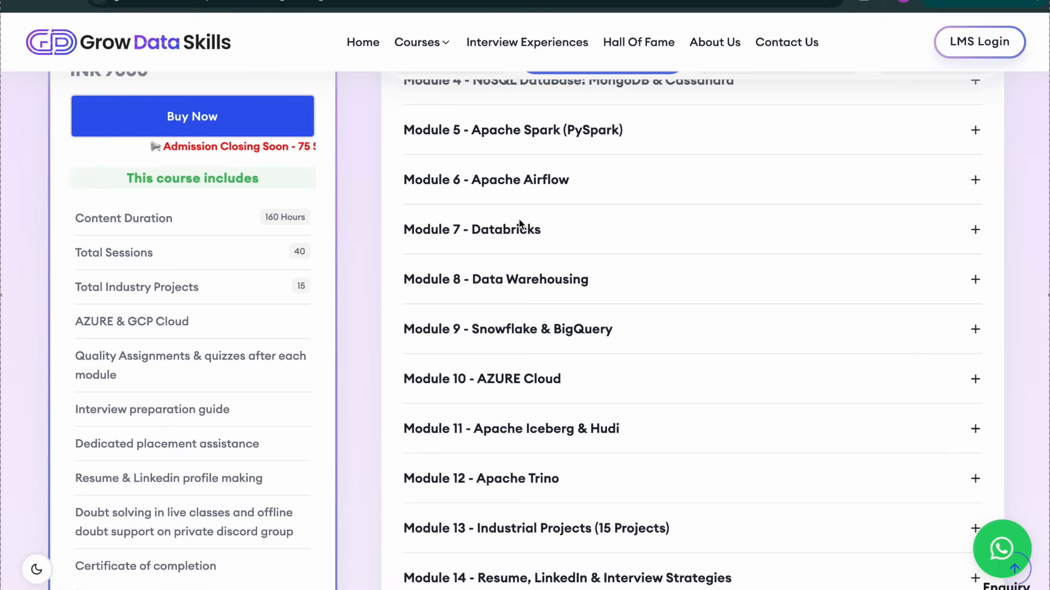
scroll("down", 3)
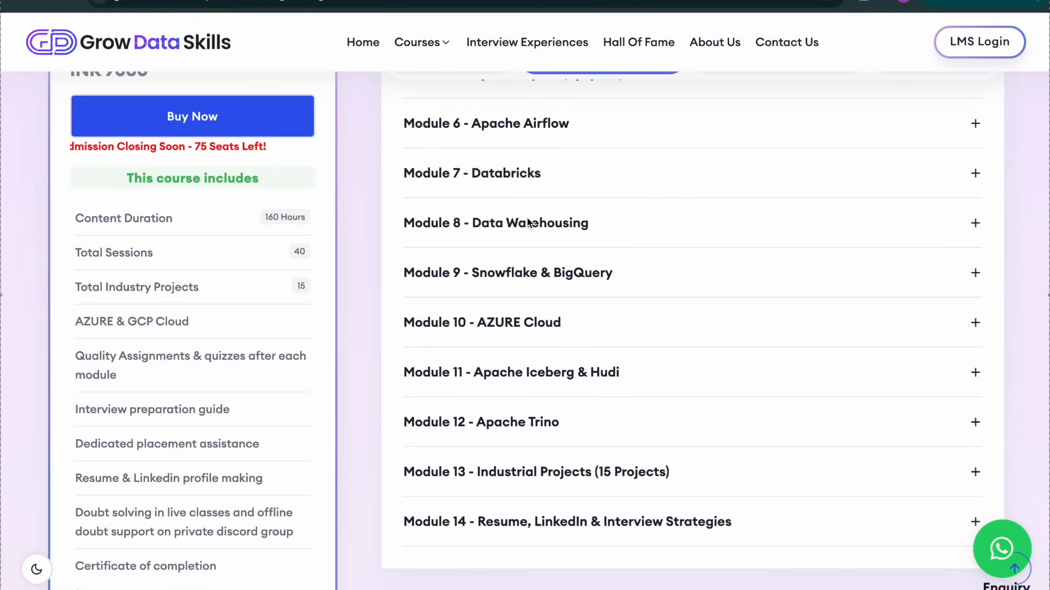
mouse_move(565, 328)
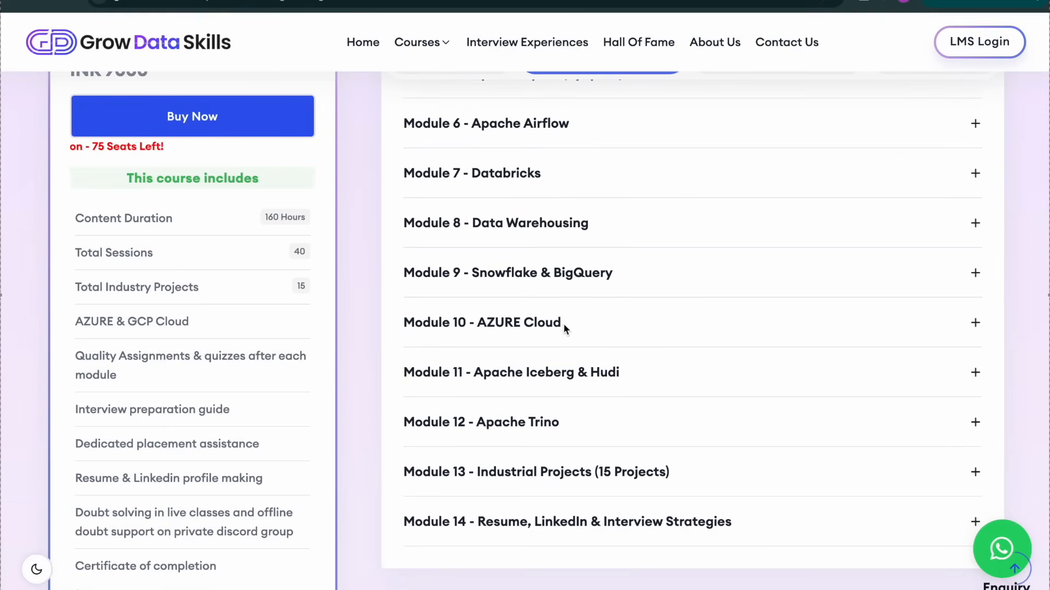
left_click(482, 322)
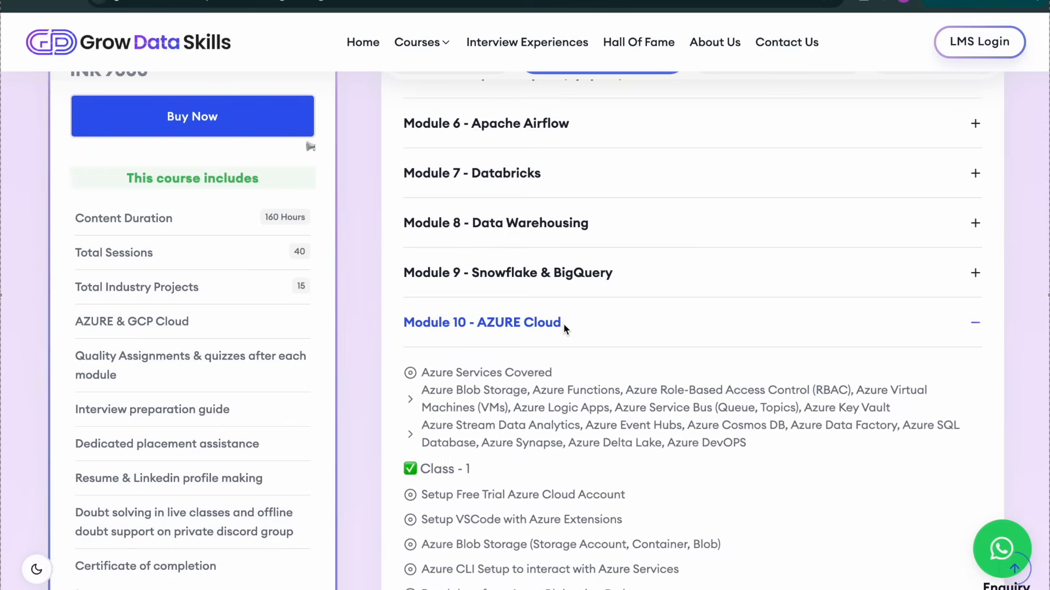
Read through the modules and close Module 11 - Apache Iceberg & Hudi.
scroll("down", 3)
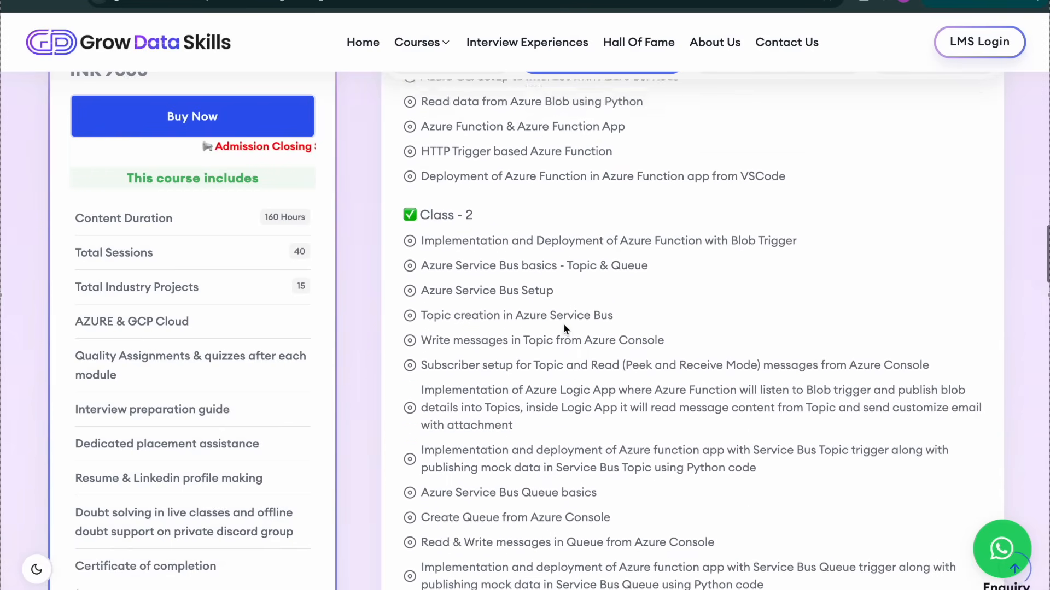
scroll("down", 3)
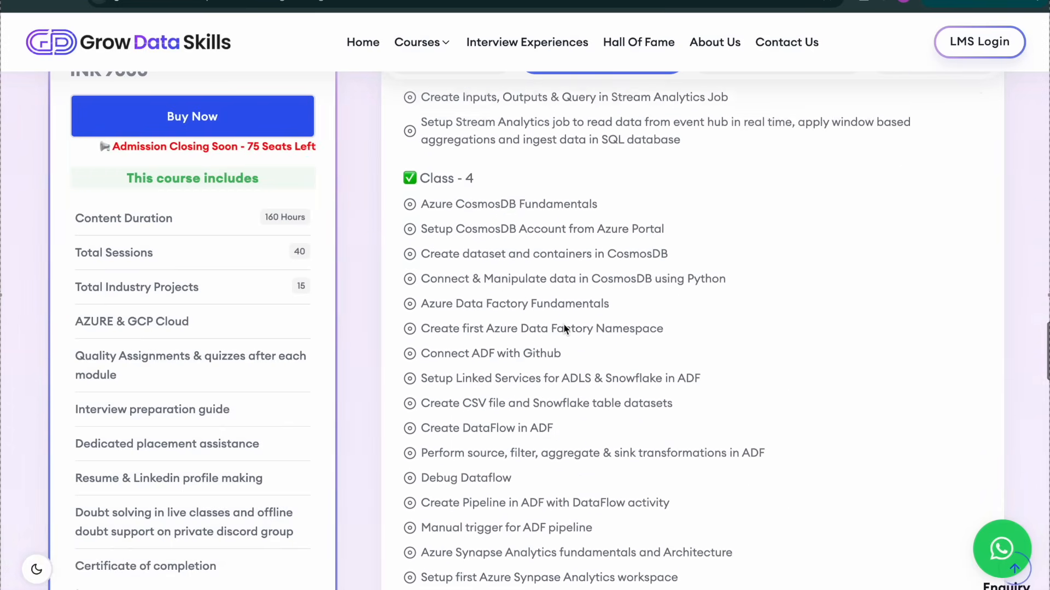
scroll("down", 3)
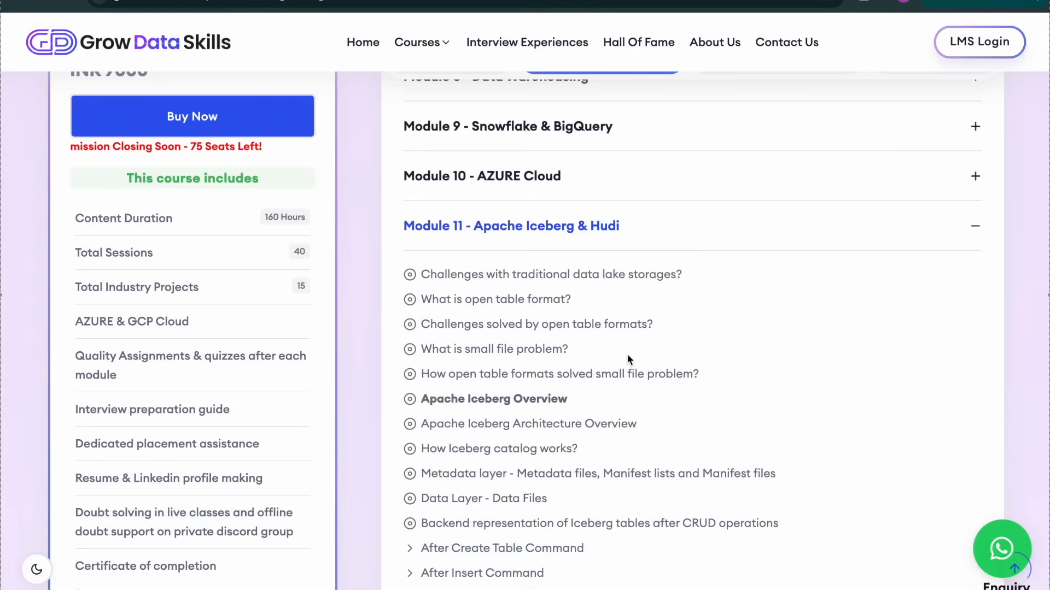
scroll("down", 3)
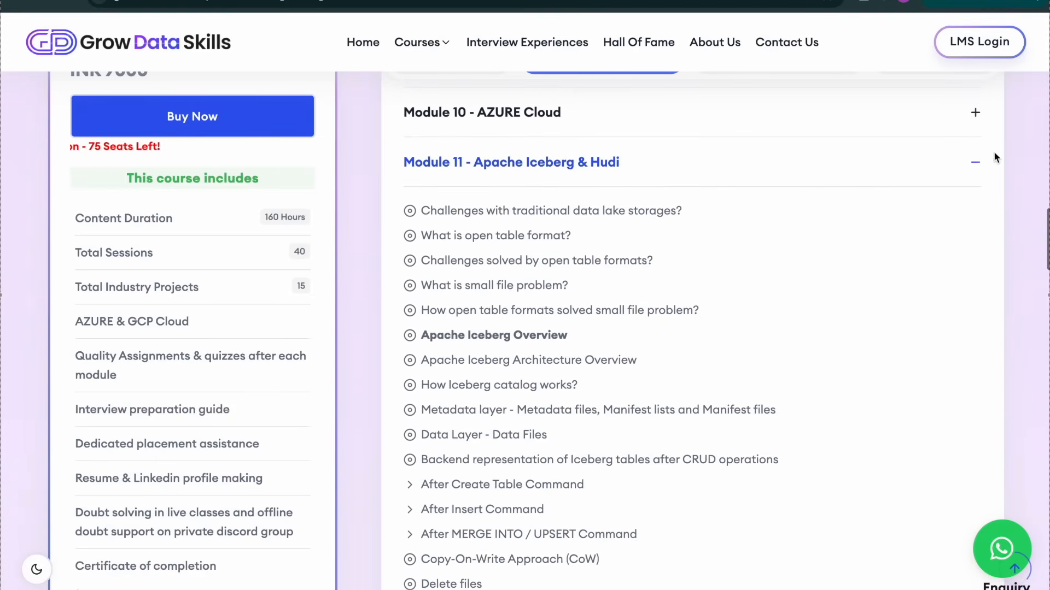
left_click(974, 162)
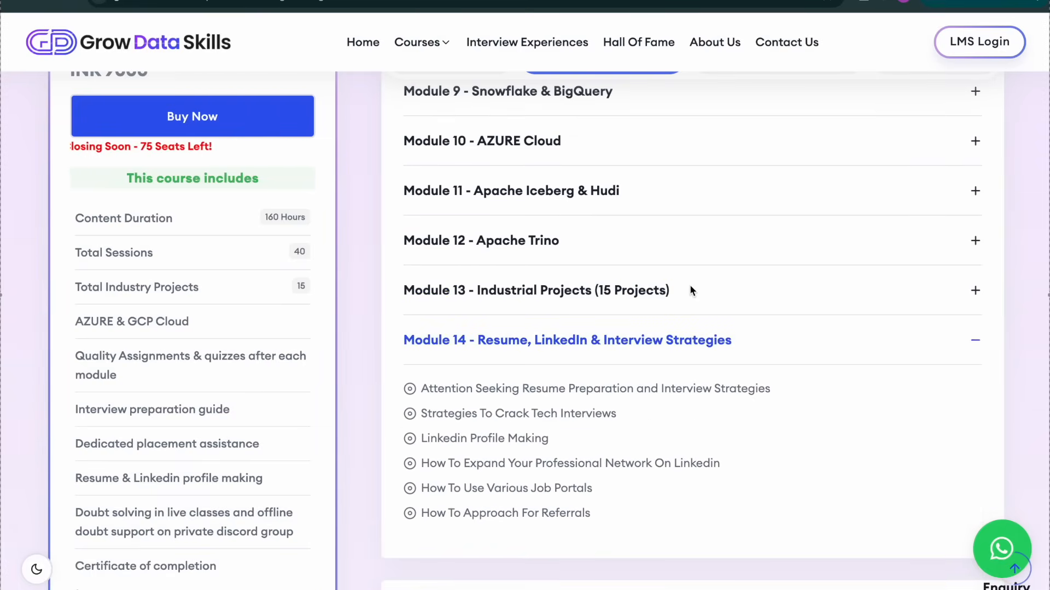
Expand Module 13 - Industrial Projects and scroll through the project list.
left_click(536, 290)
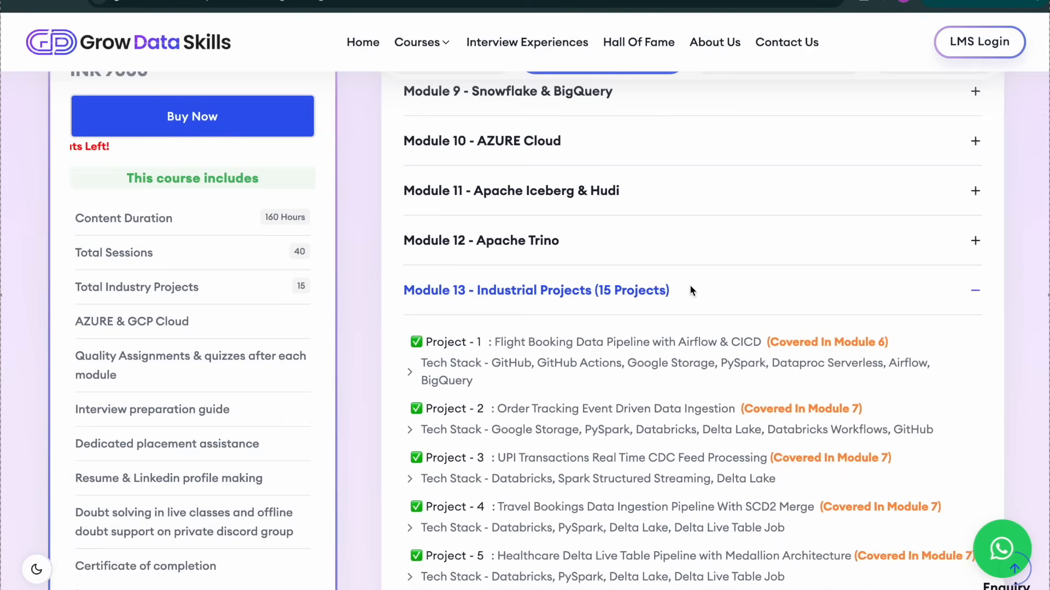
scroll("down", 3)
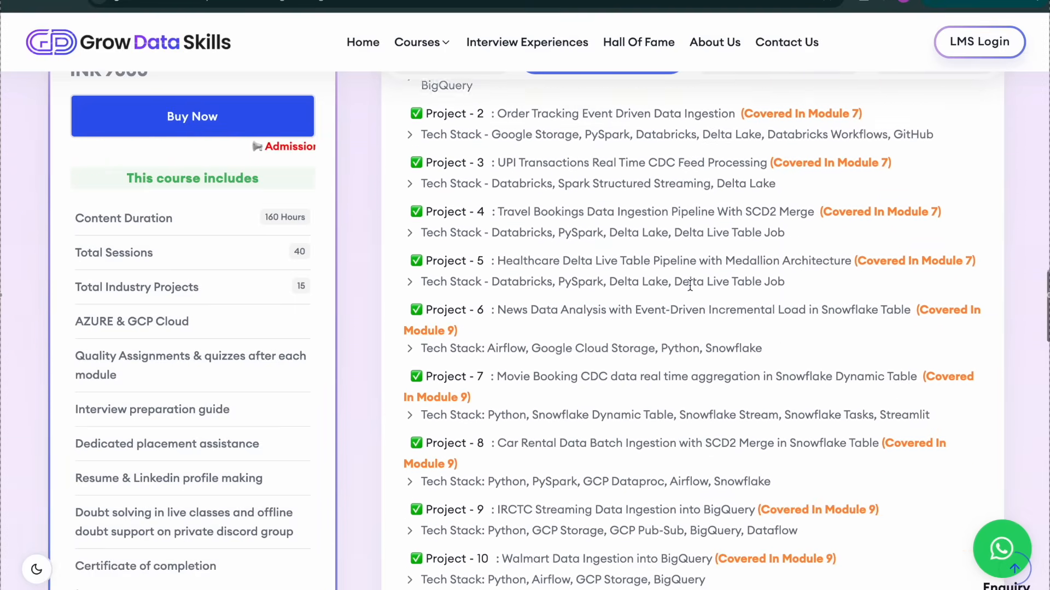
scroll("down", 3)
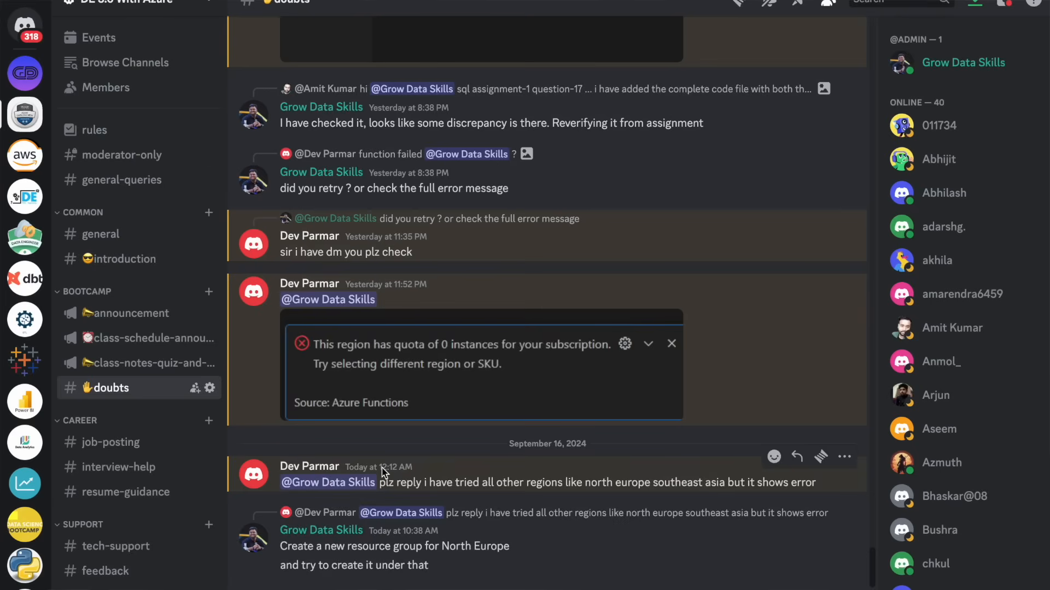
Select the #job-posting Discord channel and scroll through the Data Engineer openings.
scroll("up", 3)
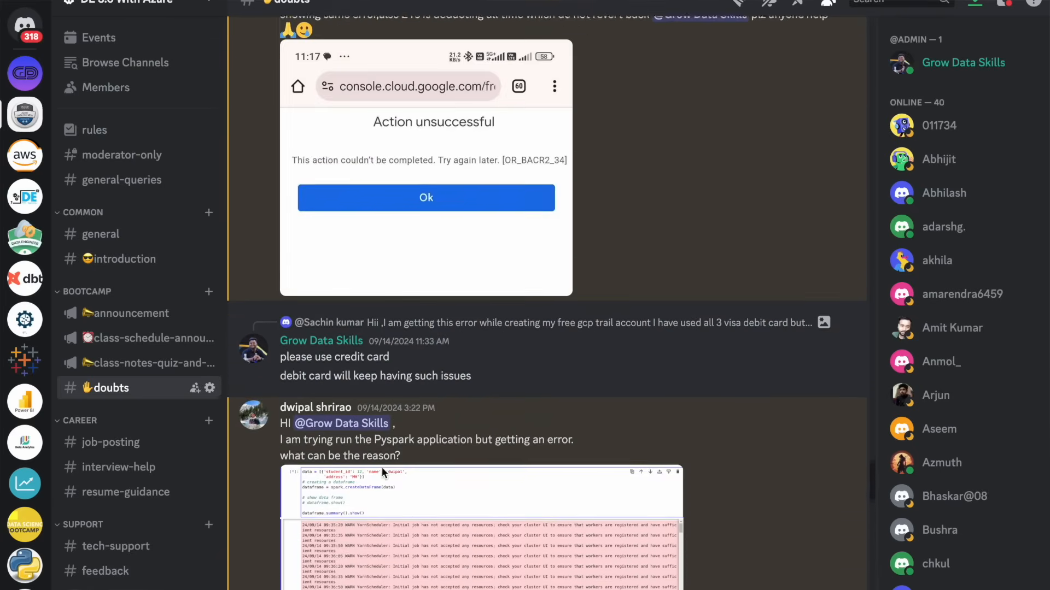
scroll("up", 3)
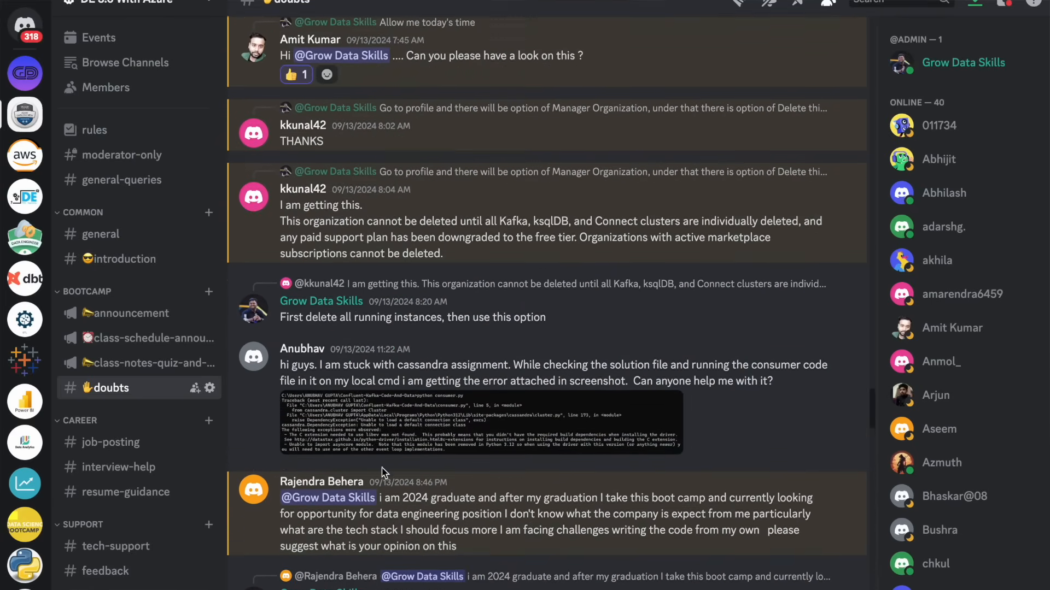
scroll("up", 3)
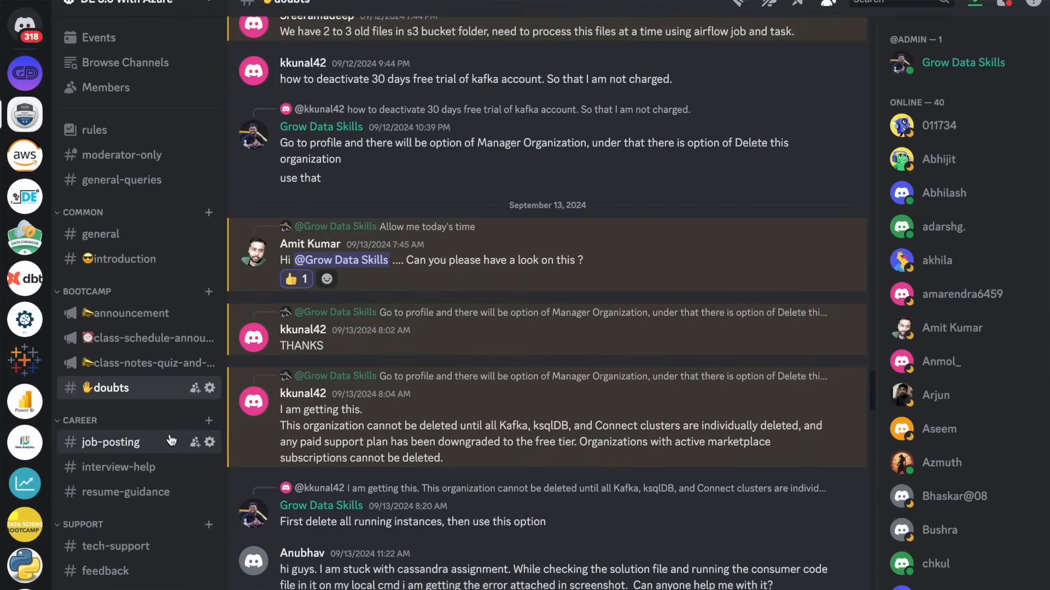
left_click(111, 442)
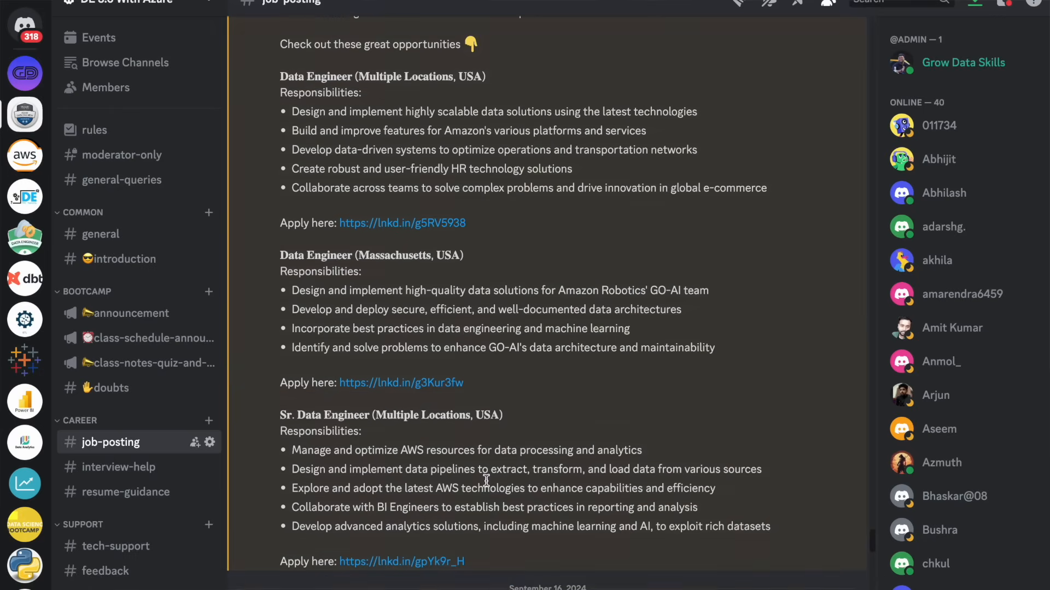
scroll("down", 3)
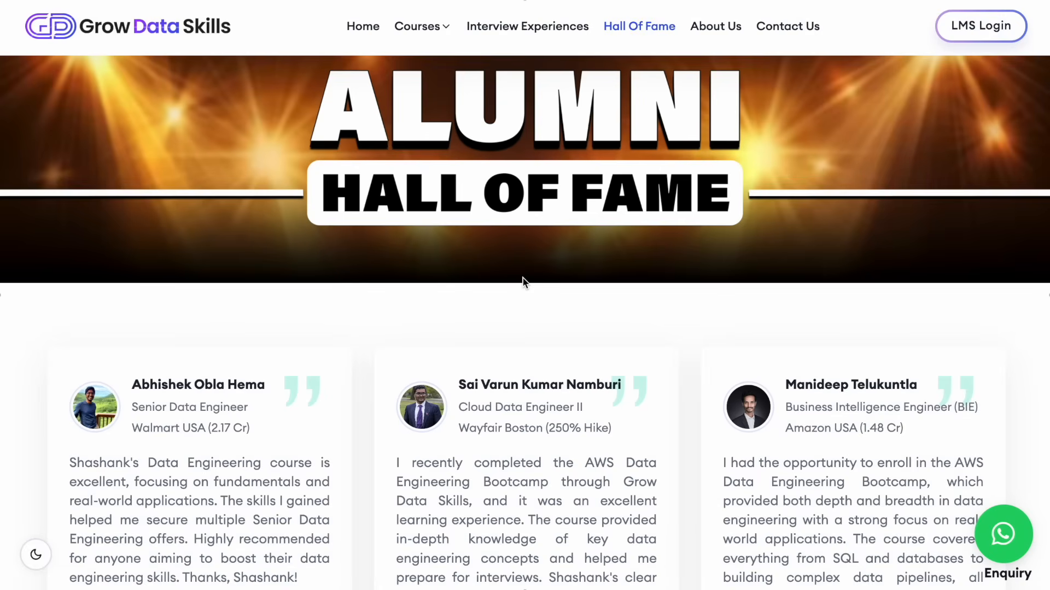
Scroll down through the Grow Data Skills Hall of Fame alumni cards.
scroll("down", 3)
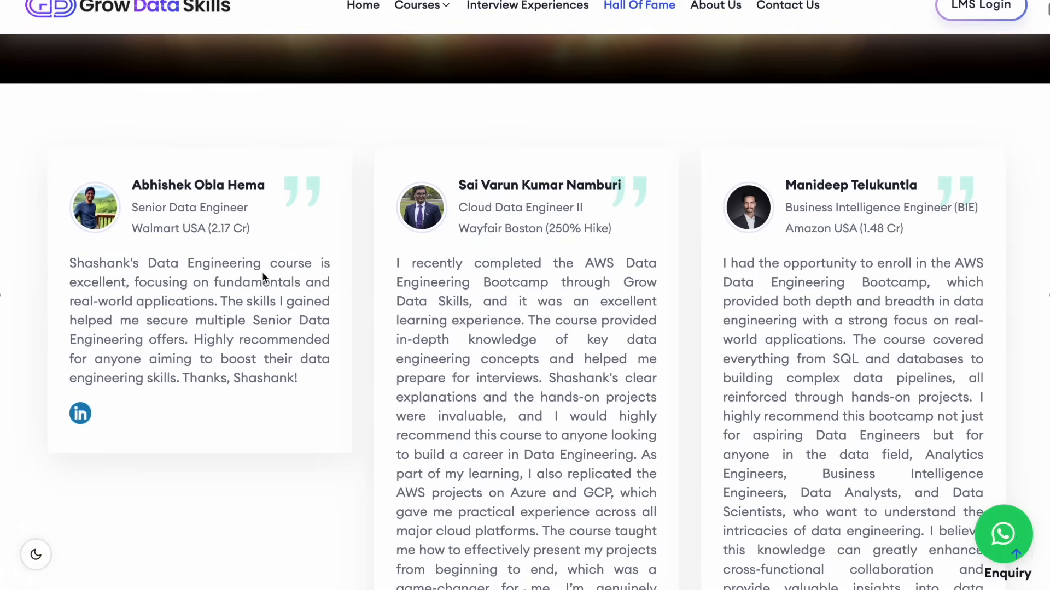
scroll("down", 3)
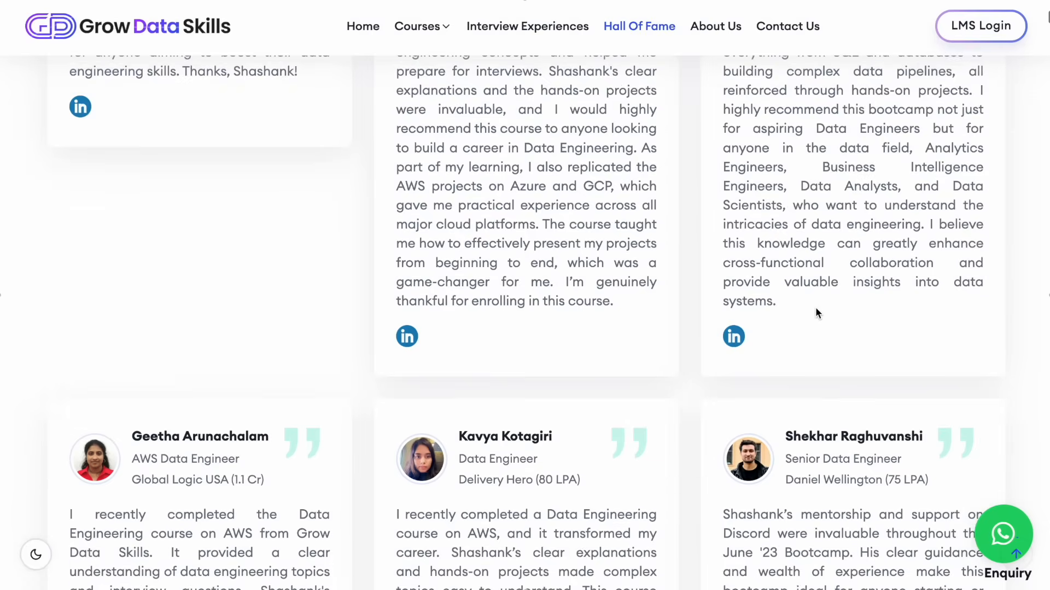
scroll("down", 3)
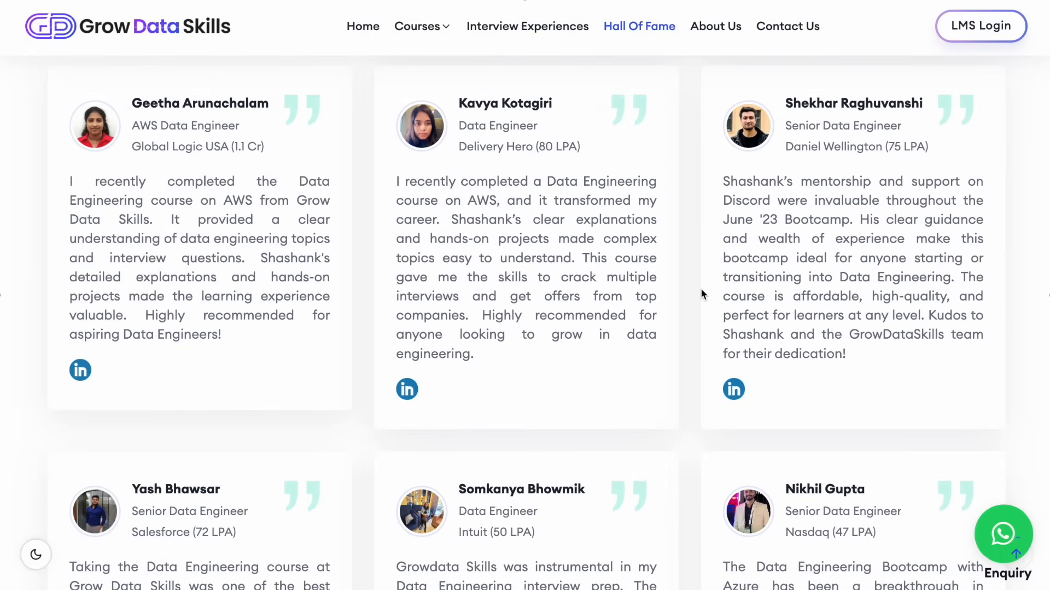
scroll("down", 3)
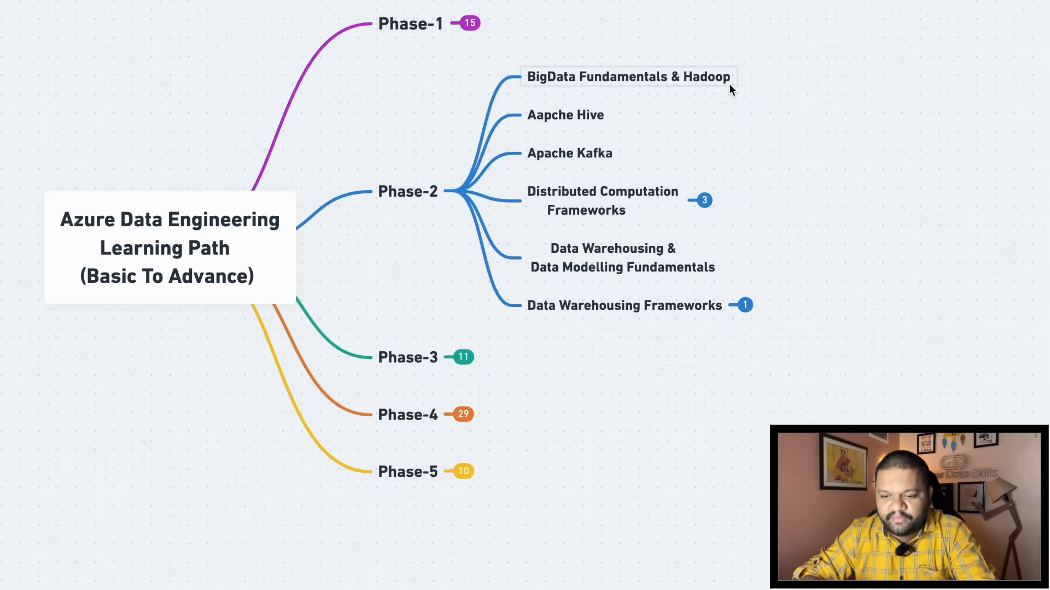
mouse_move(678, 256)
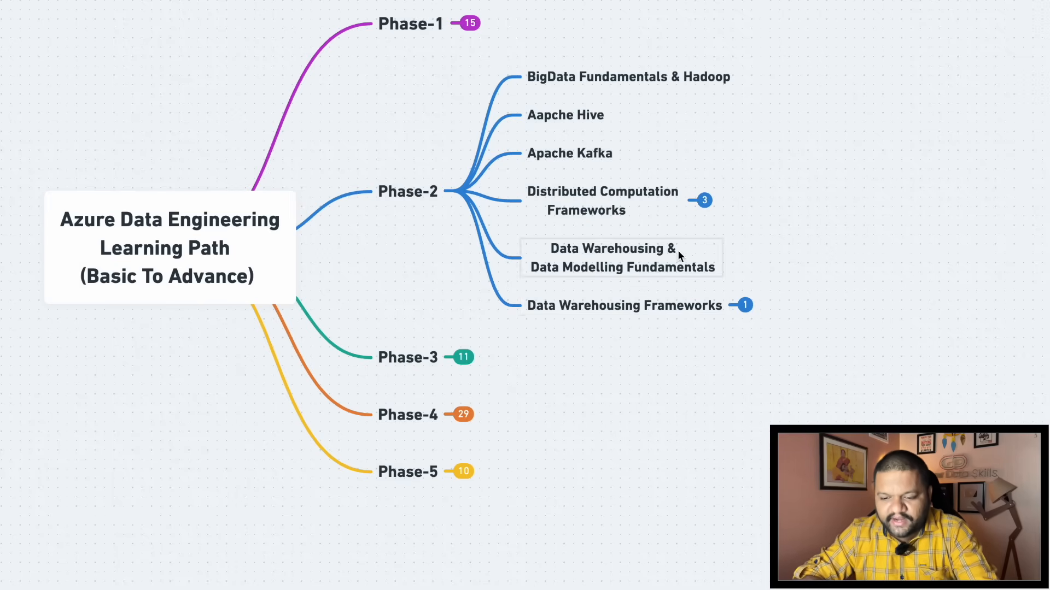
scroll("up", 3)
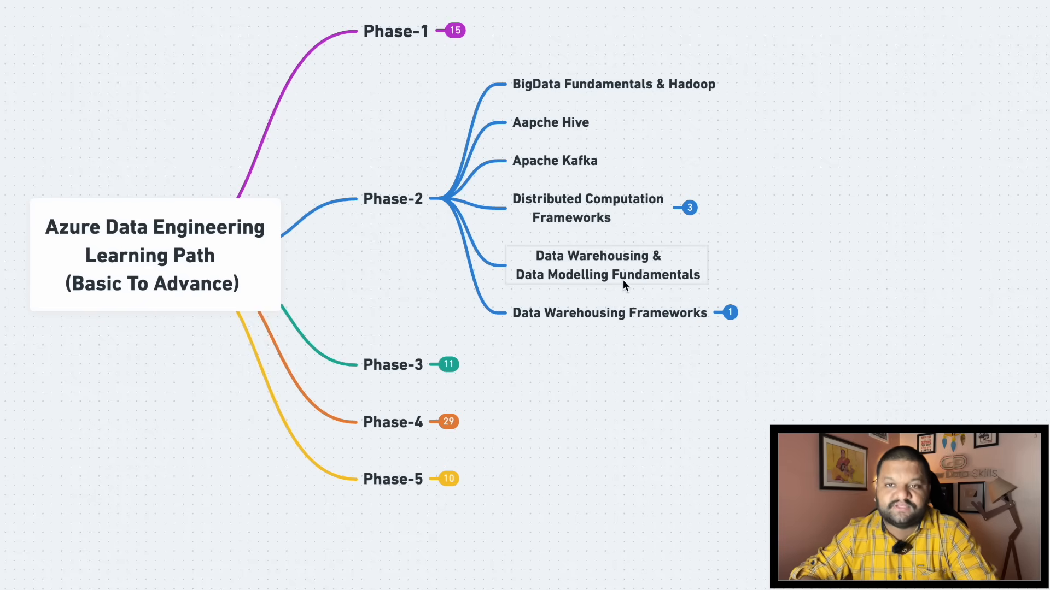
mouse_move(608, 405)
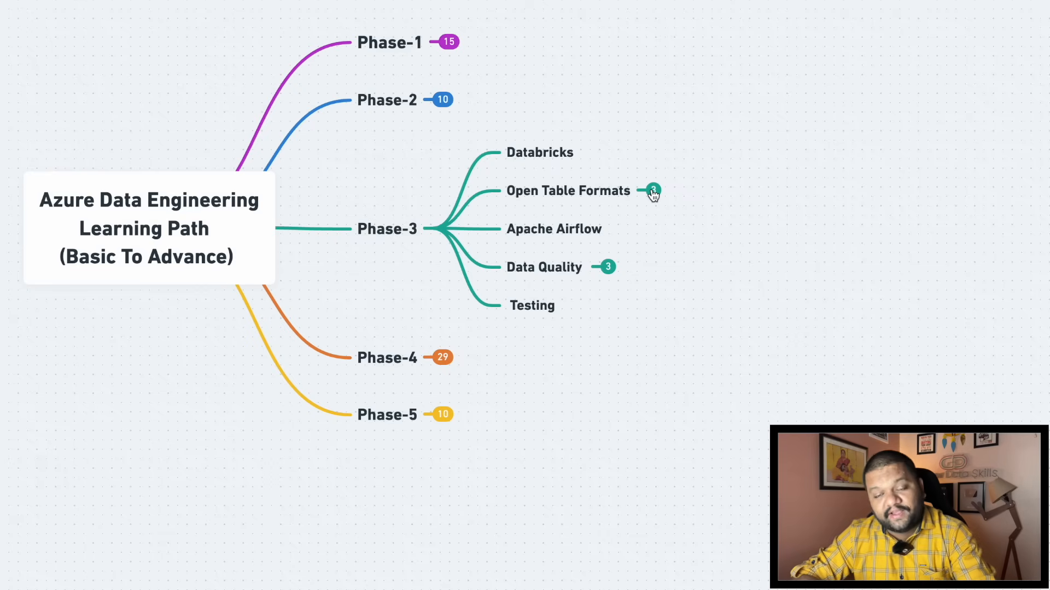
Expand Open Table Formats in Phase-3, then collapse it again.
left_click(652, 191)
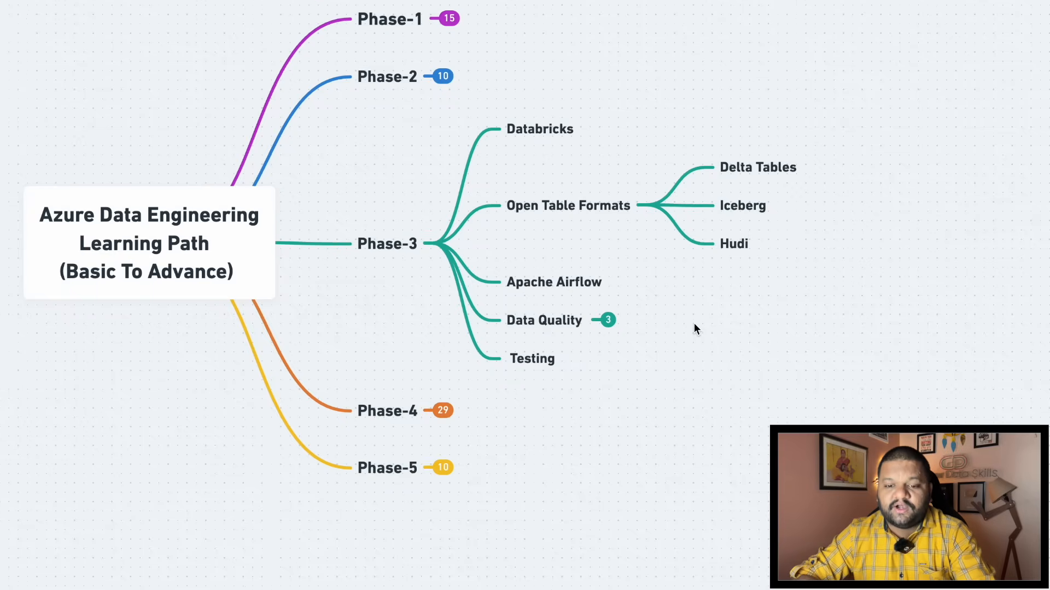
left_click(672, 200)
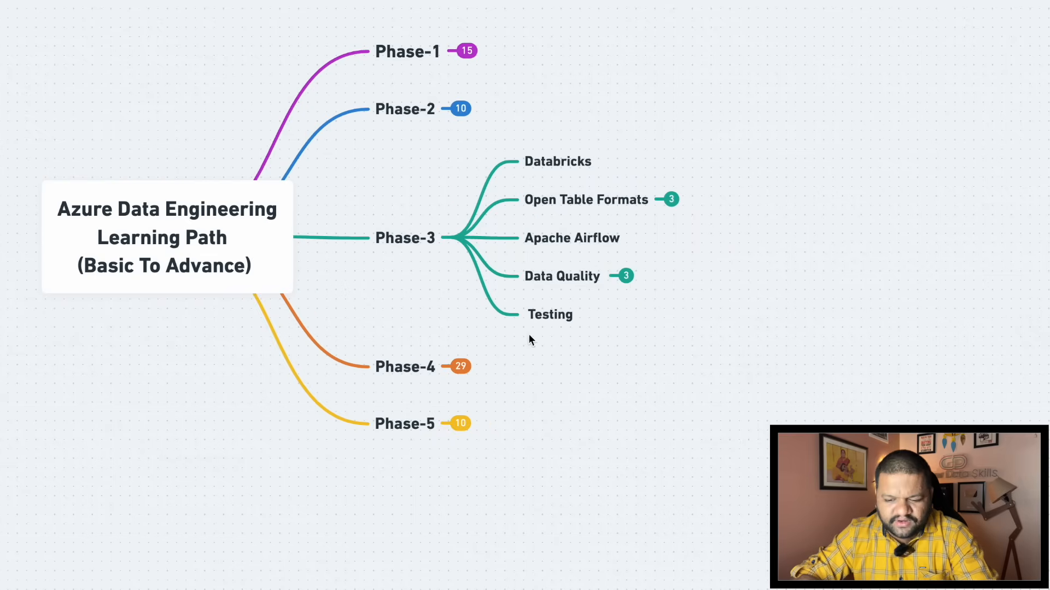
mouse_move(585, 350)
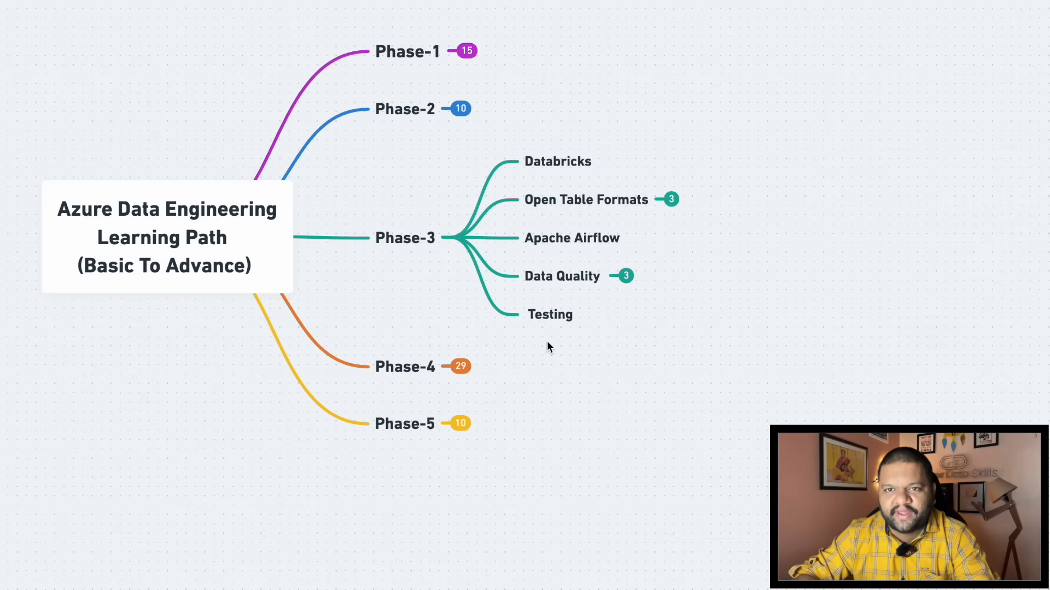
mouse_move(458, 241)
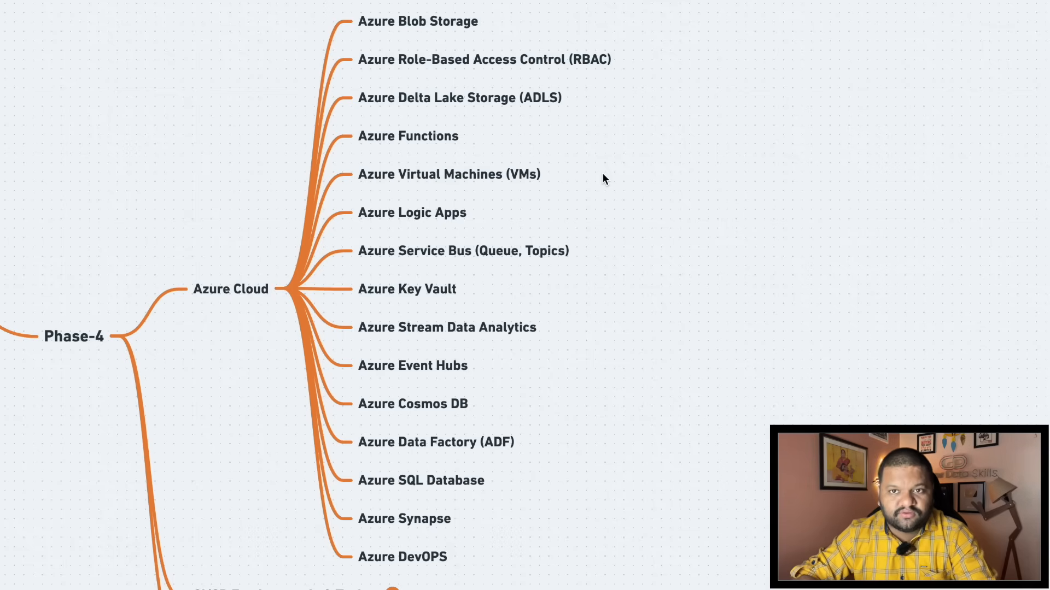
mouse_move(463, 52)
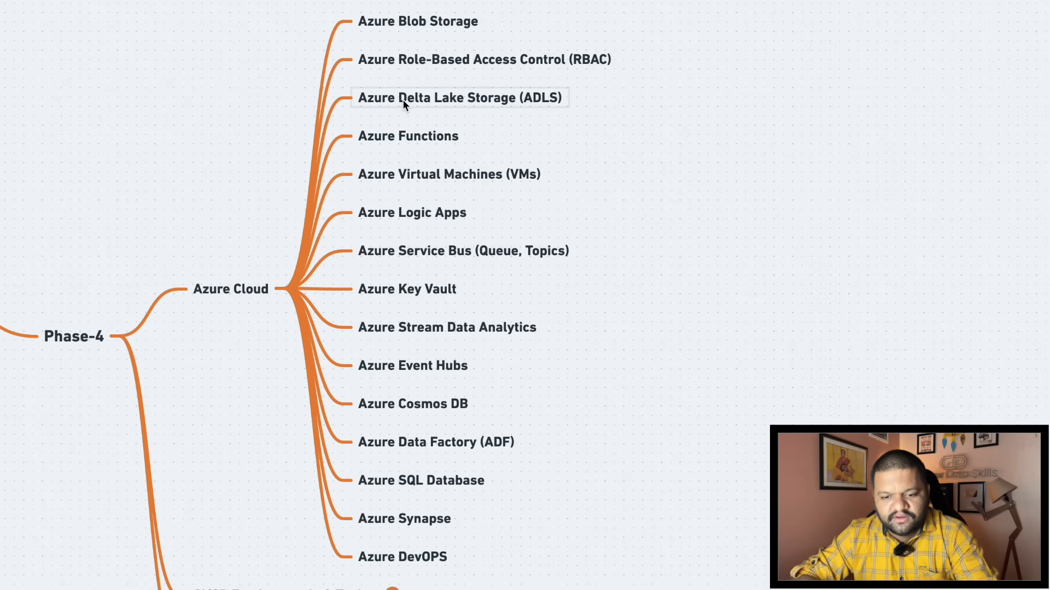
mouse_move(405, 136)
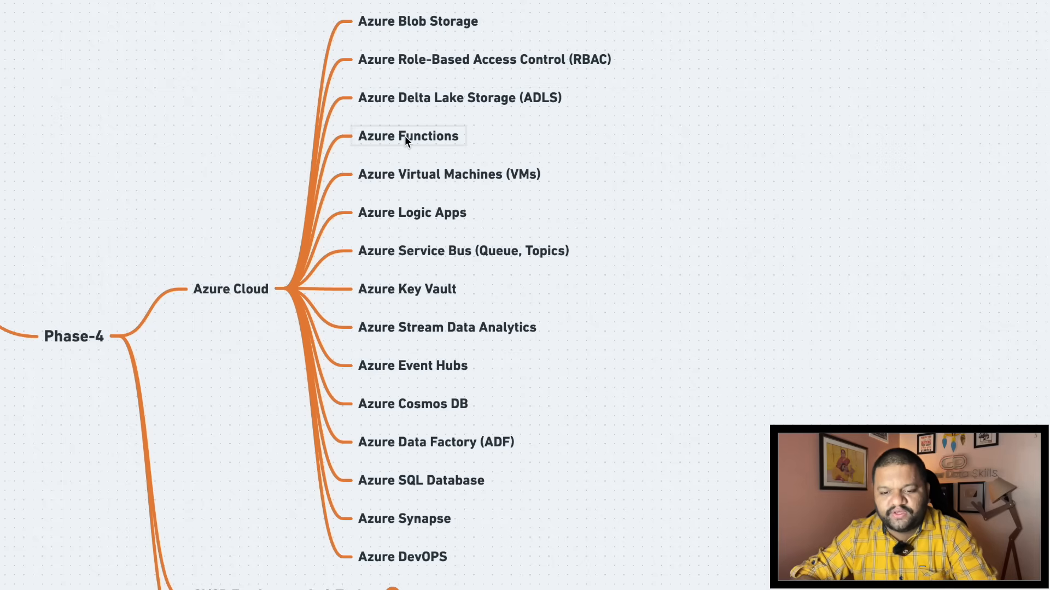
Scroll through Phase-4's Azure Cloud services from Blob Storage to DevOps.
scroll("down", 3)
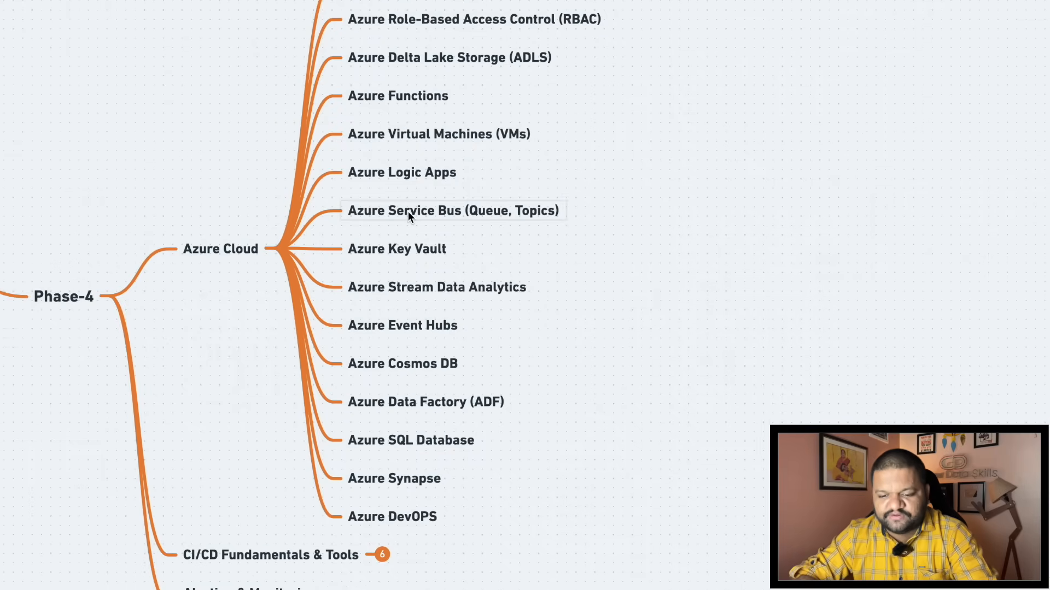
mouse_move(511, 222)
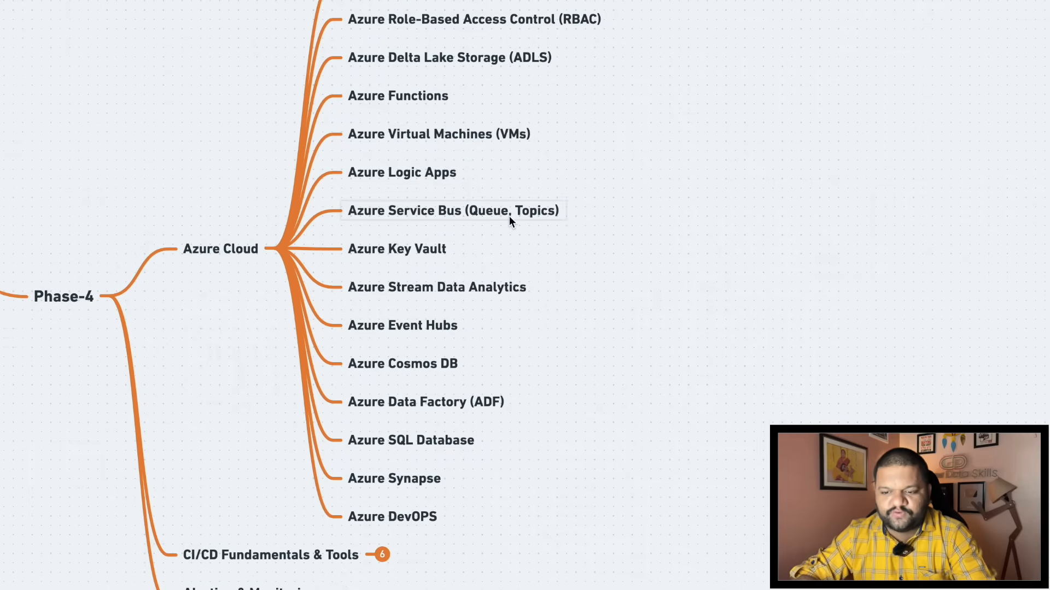
mouse_move(435, 248)
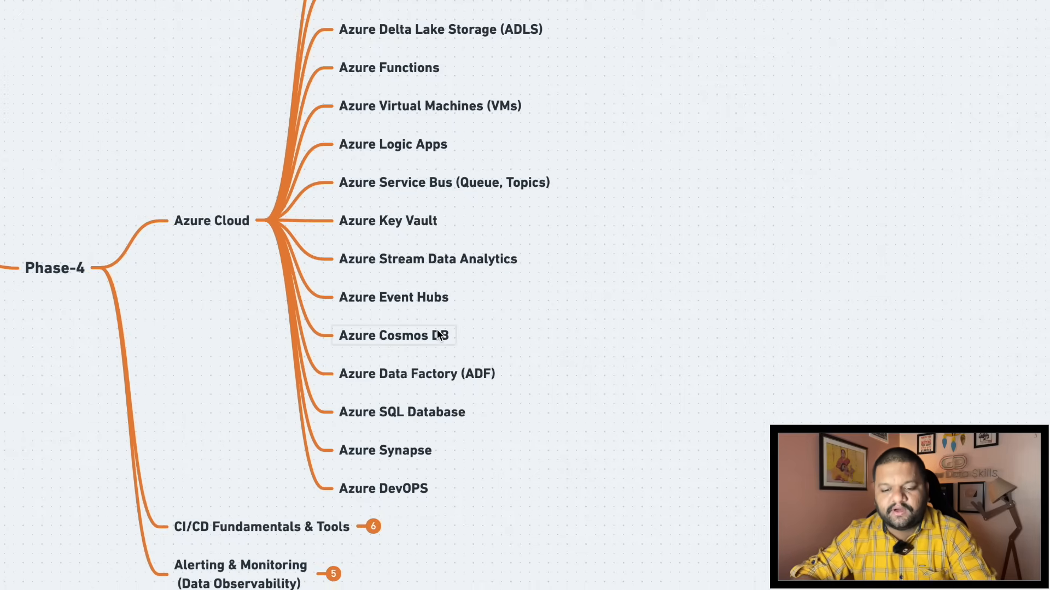
scroll("down", 3)
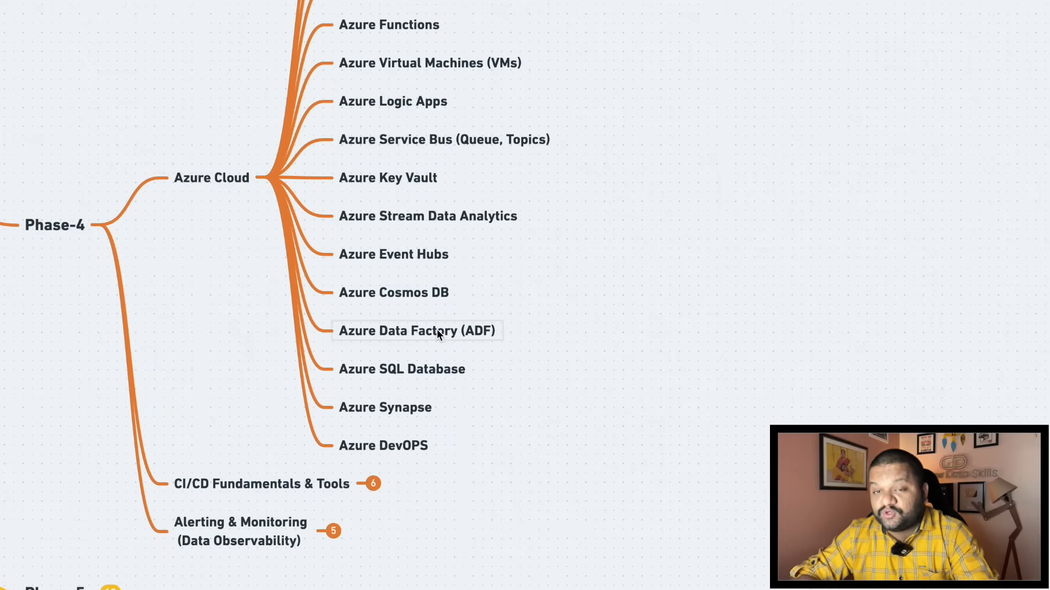
mouse_move(430, 369)
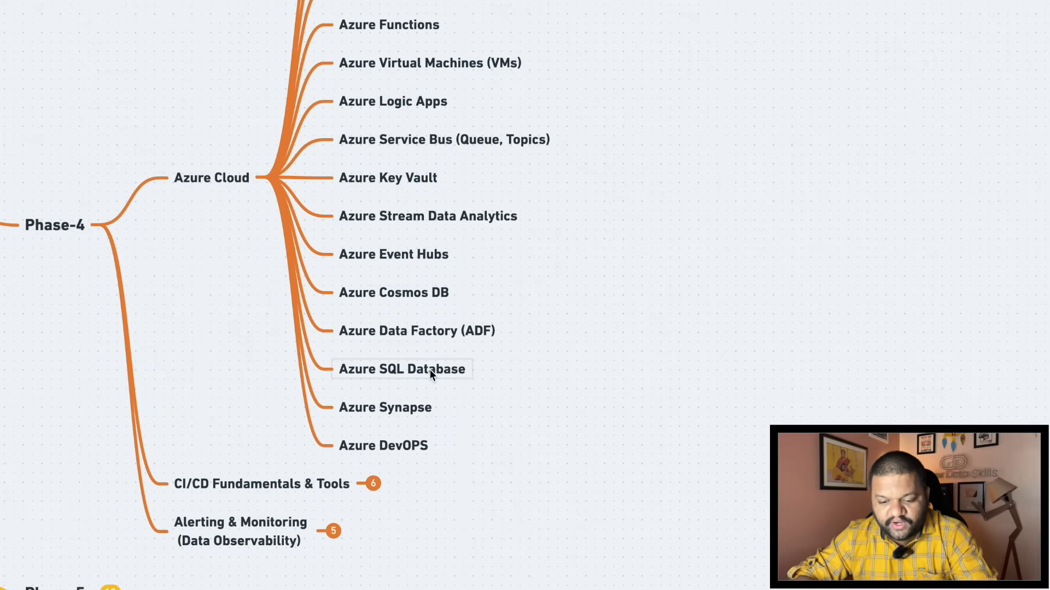
mouse_move(412, 456)
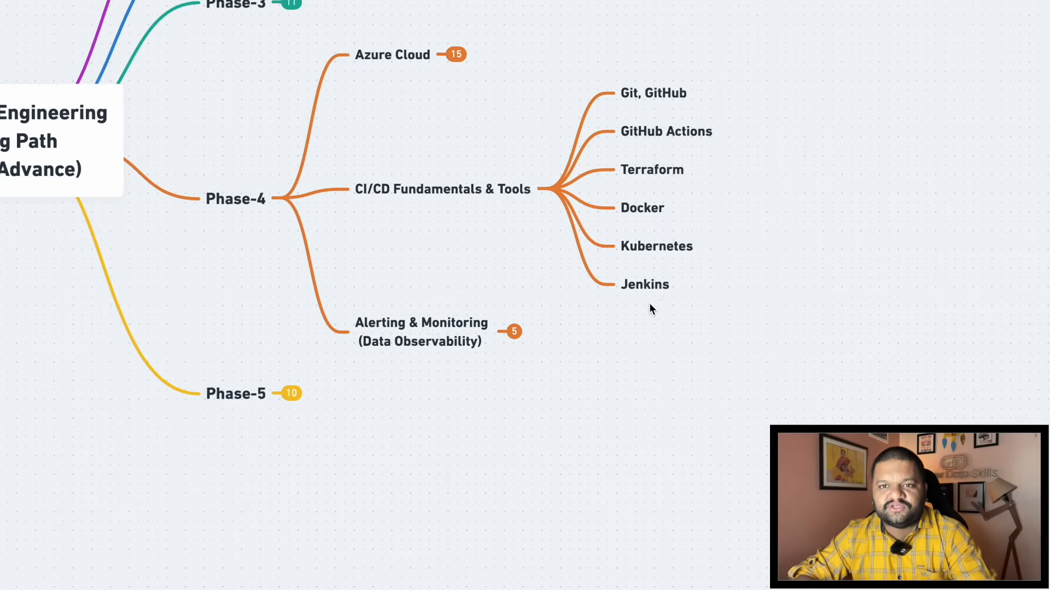
Scroll down and fold away the CI/CD Fundamentals & Tools topics.
scroll("down", 3)
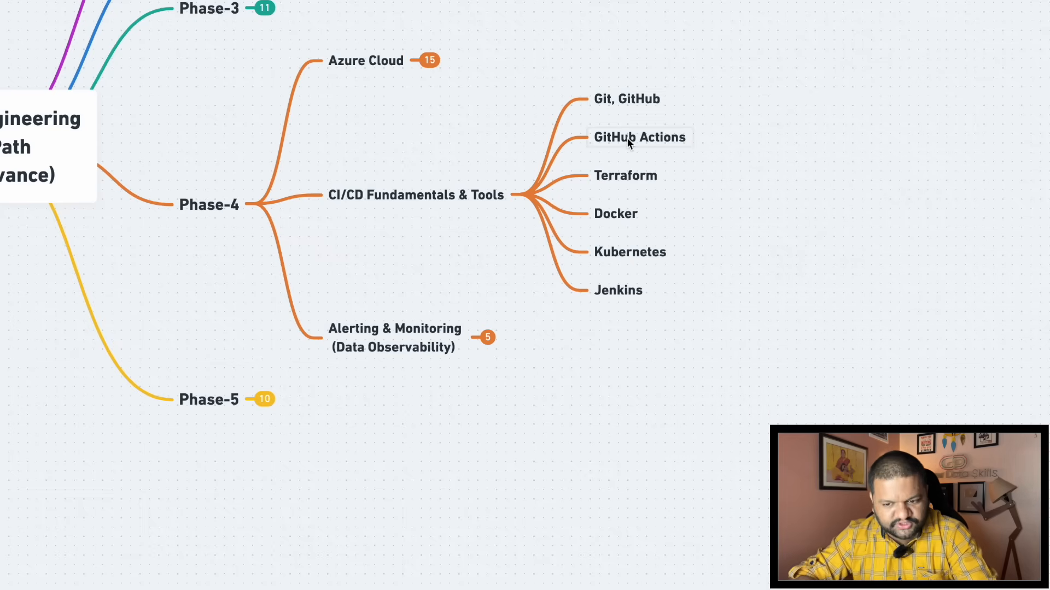
mouse_move(615, 214)
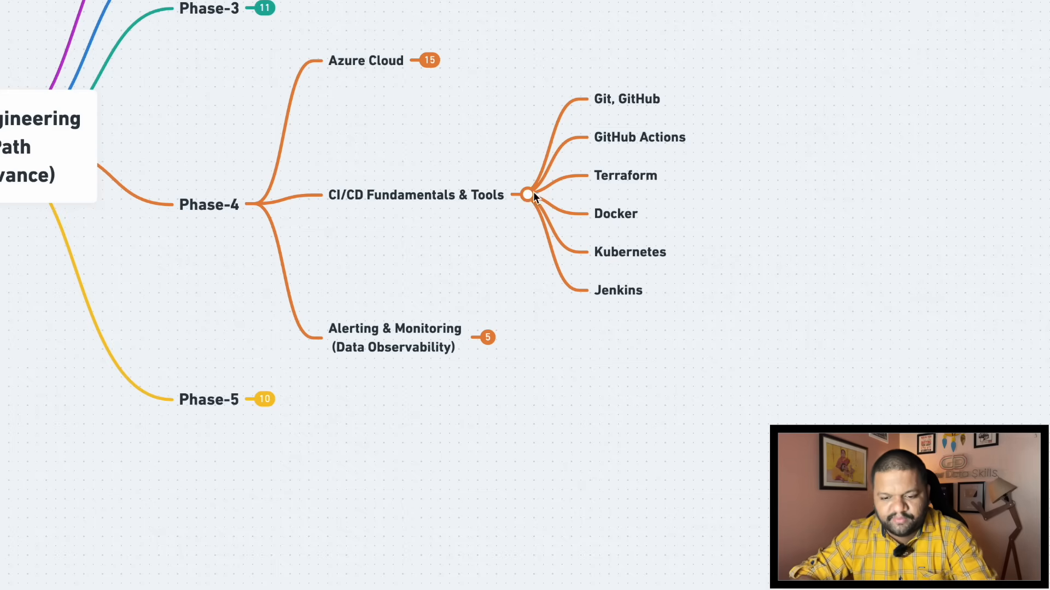
left_click(526, 195)
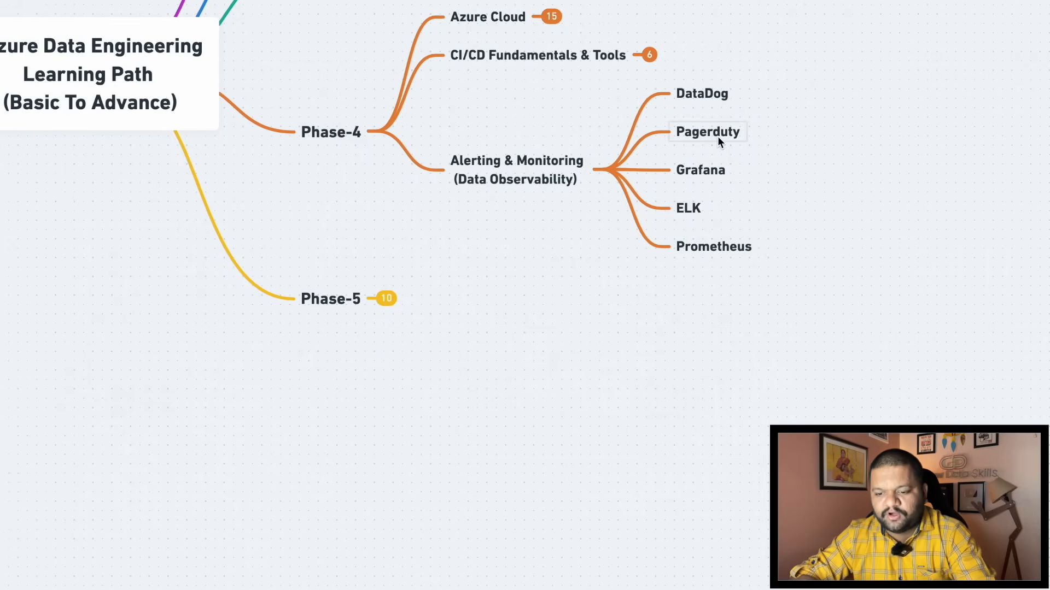
mouse_move(688, 208)
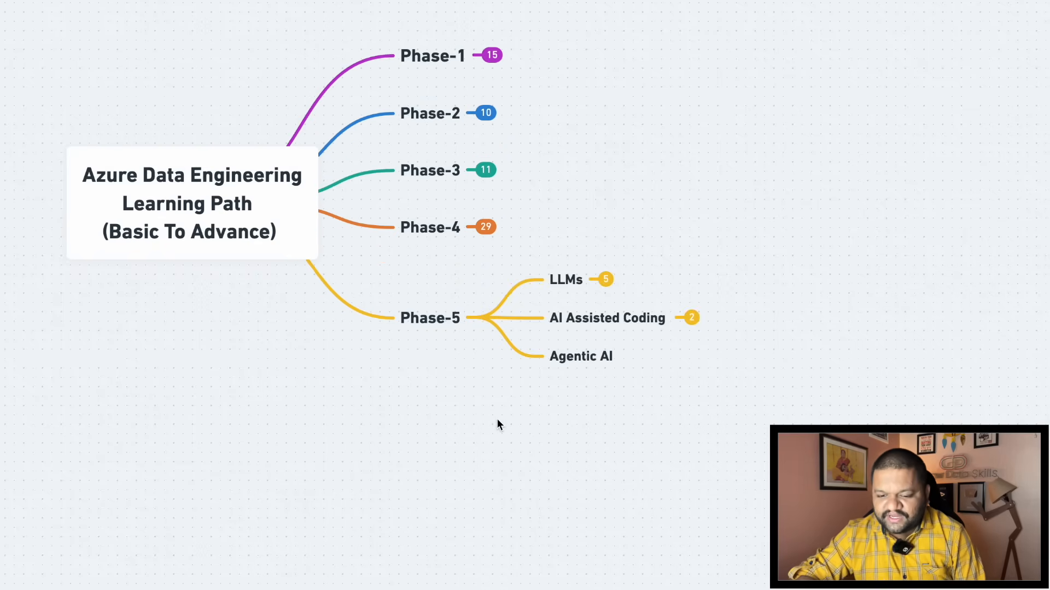
Expand LLMs under Phase-5 to reveal OpenAI through Llama.
left_click(566, 279)
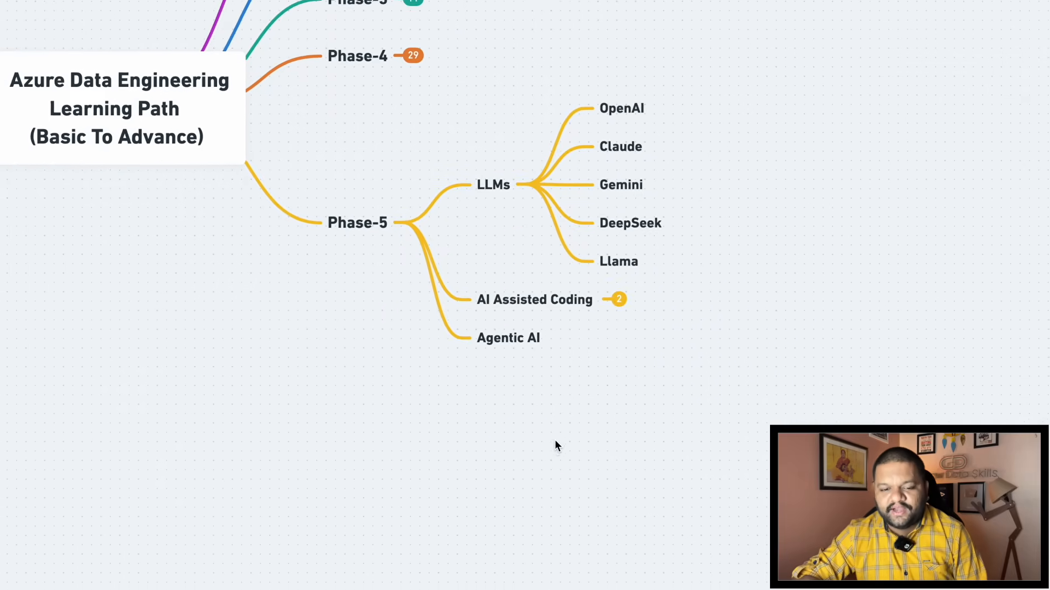